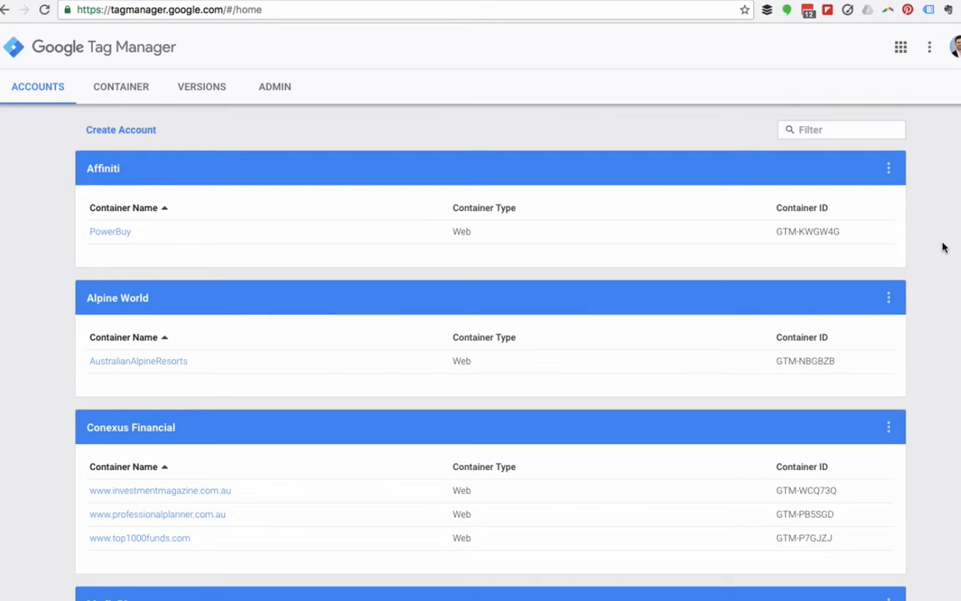
mouse_move(121, 130)
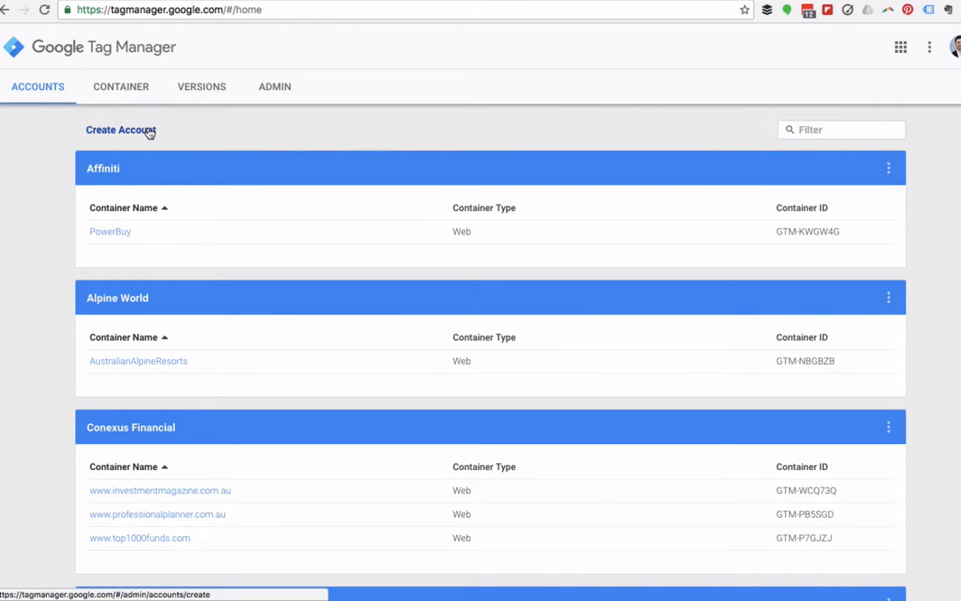
Step: Start a new GTM account named WhiteDogStudios with anonymous data sharing ticked
left_click(120, 130)
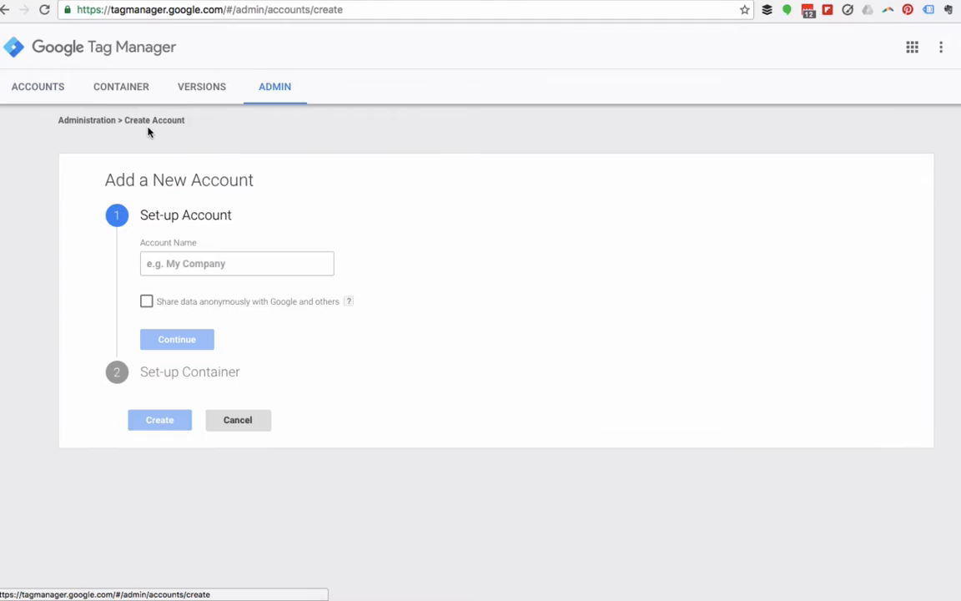
type("W")
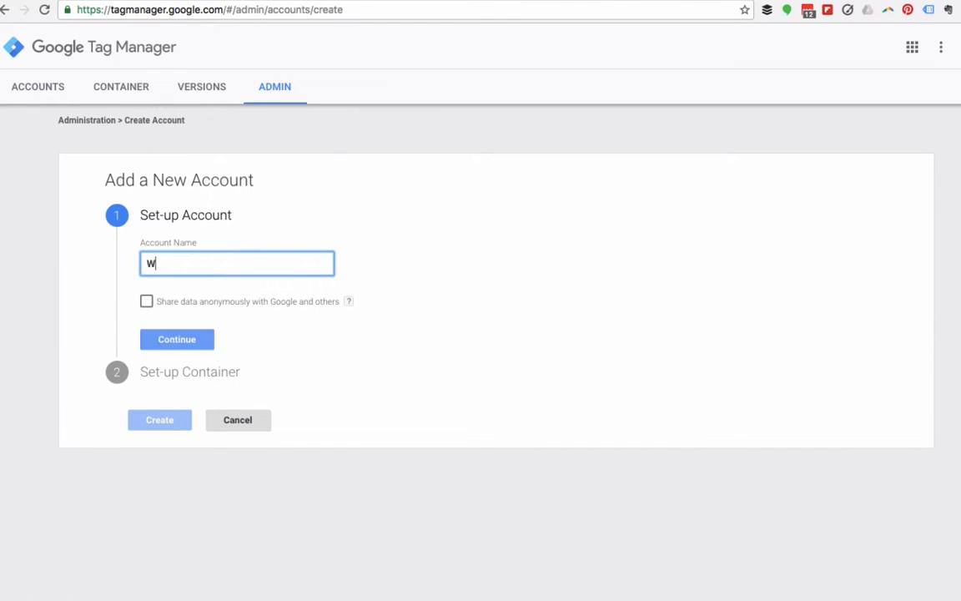
type("hiteDogStudios")
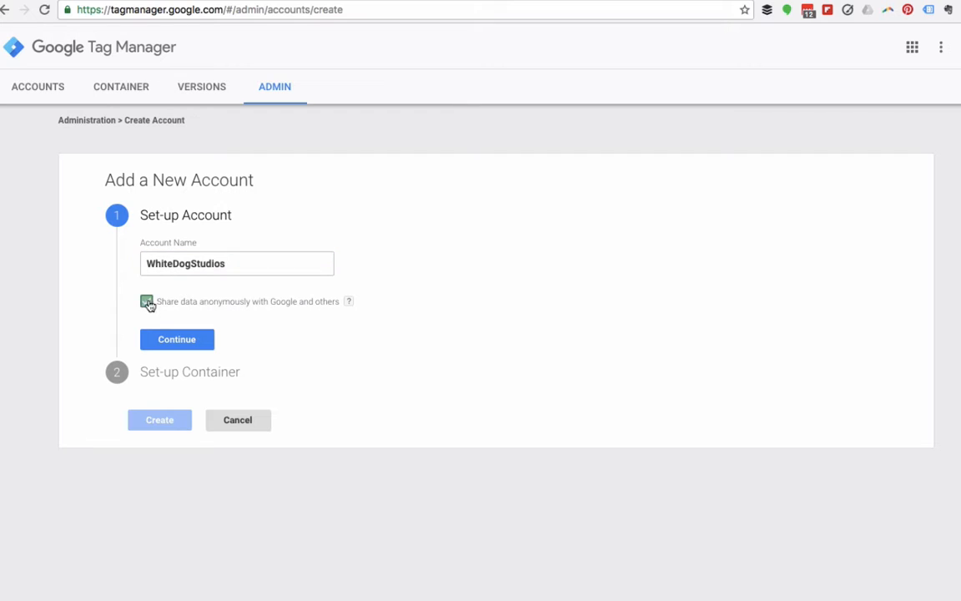
left_click(176, 339)
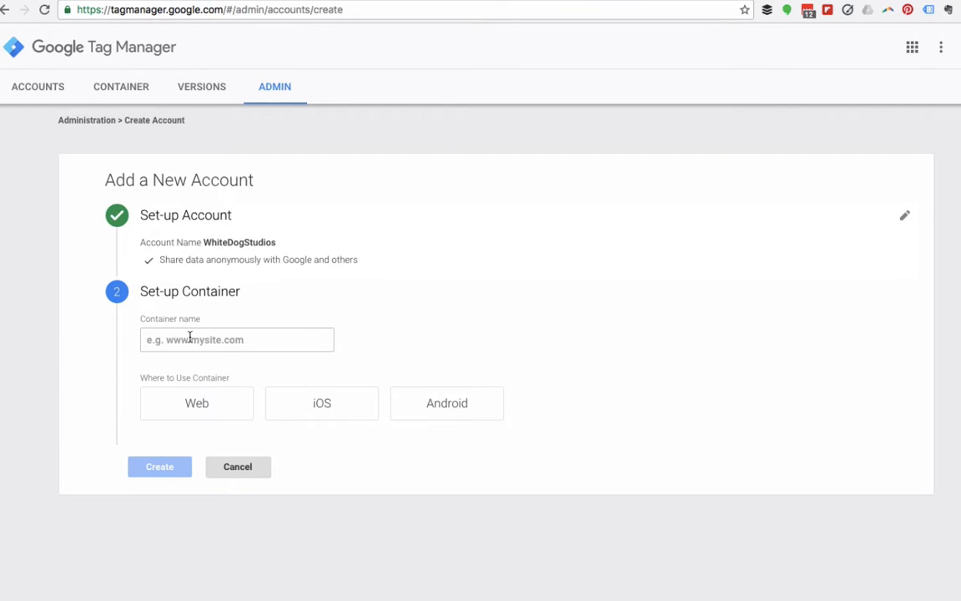
type("www.wh")
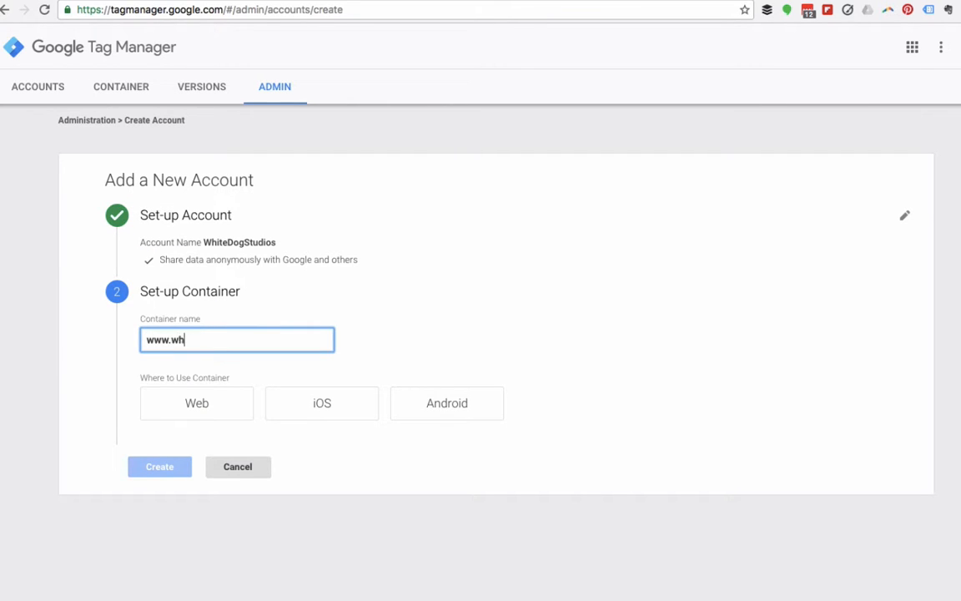
type("itedogstudios")
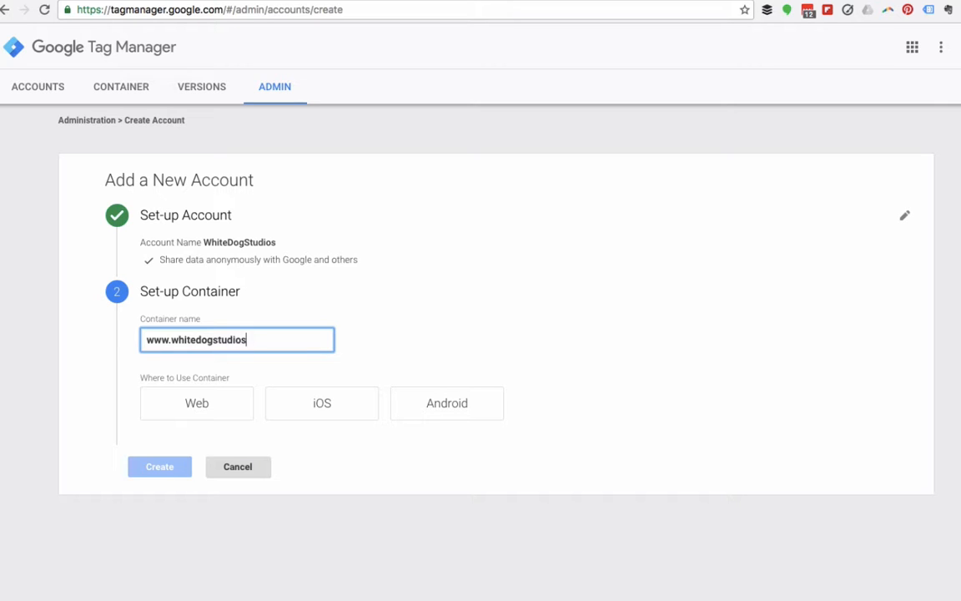
type(".com.au")
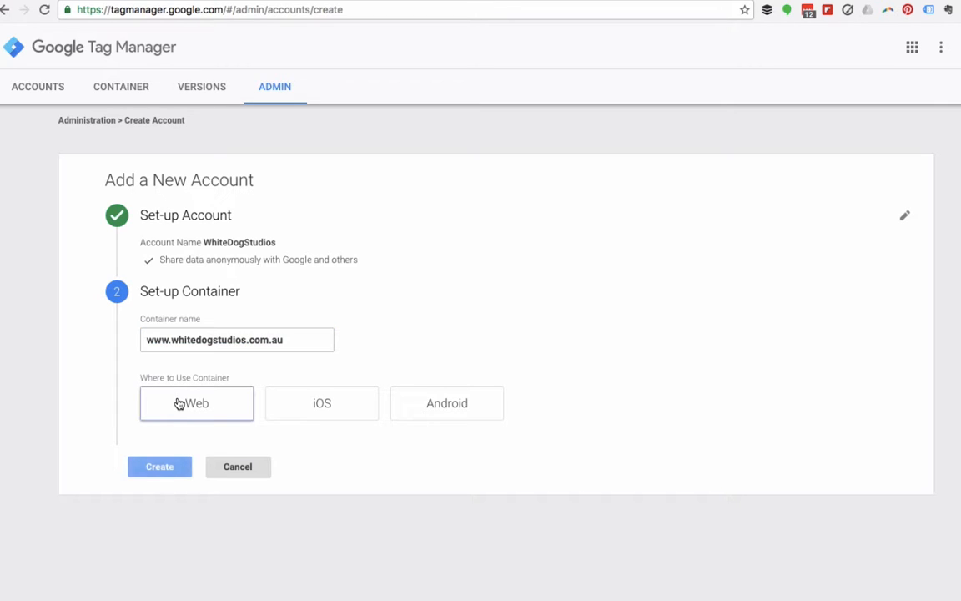
left_click(197, 403)
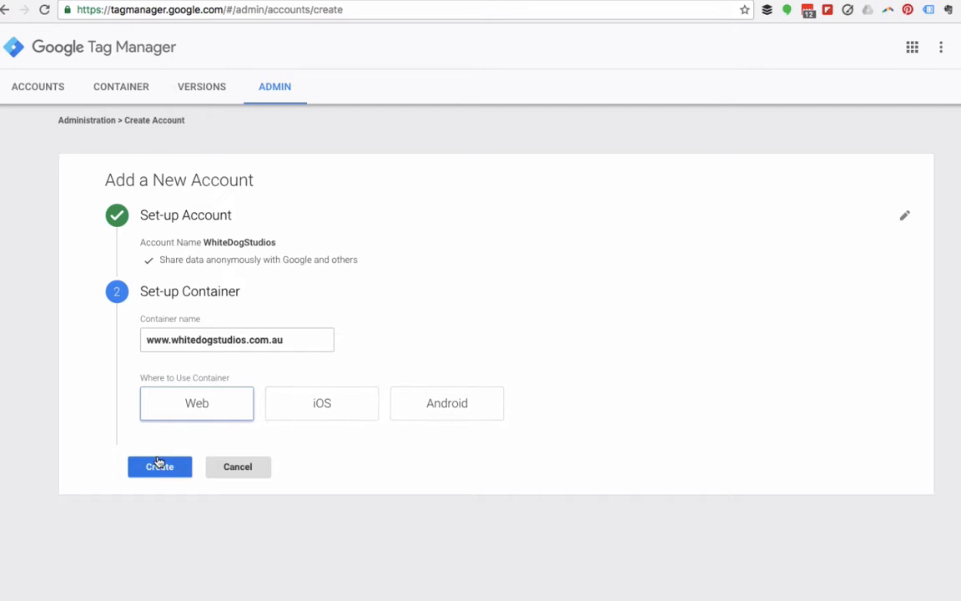
Step: Create the container and accept the Terms of Service, reaching the install code snippet
left_click(161, 467)
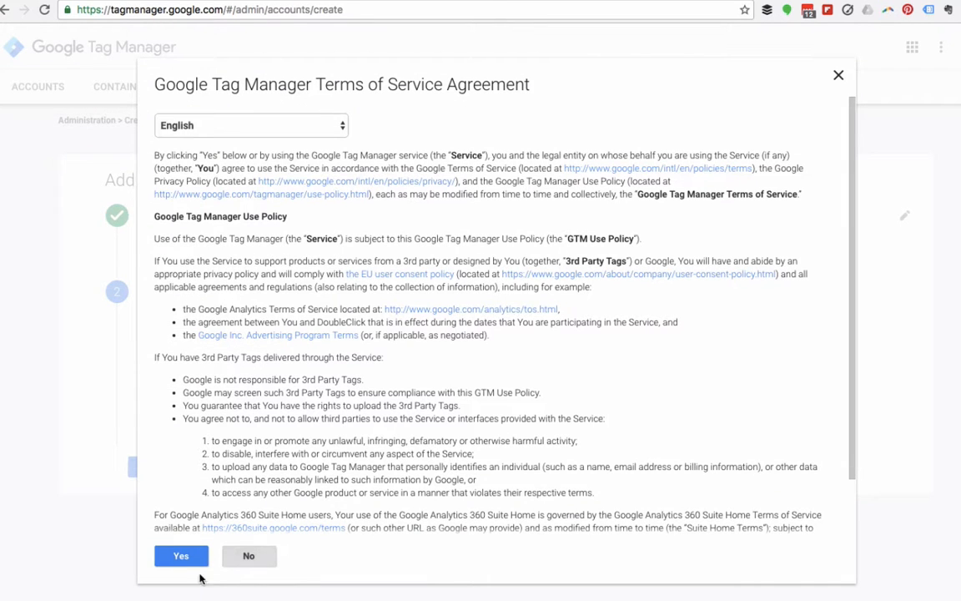
left_click(180, 556)
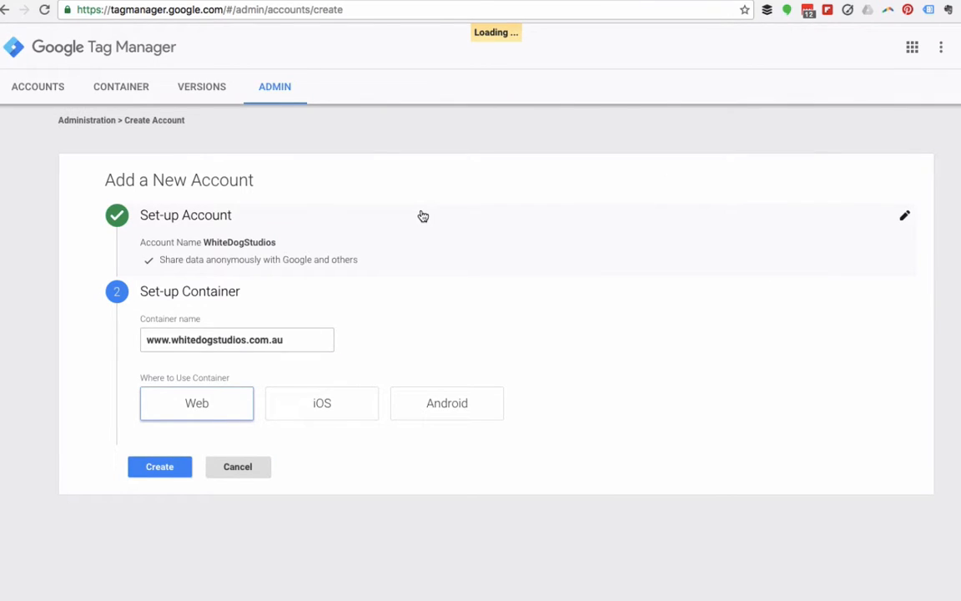
left_click(160, 468)
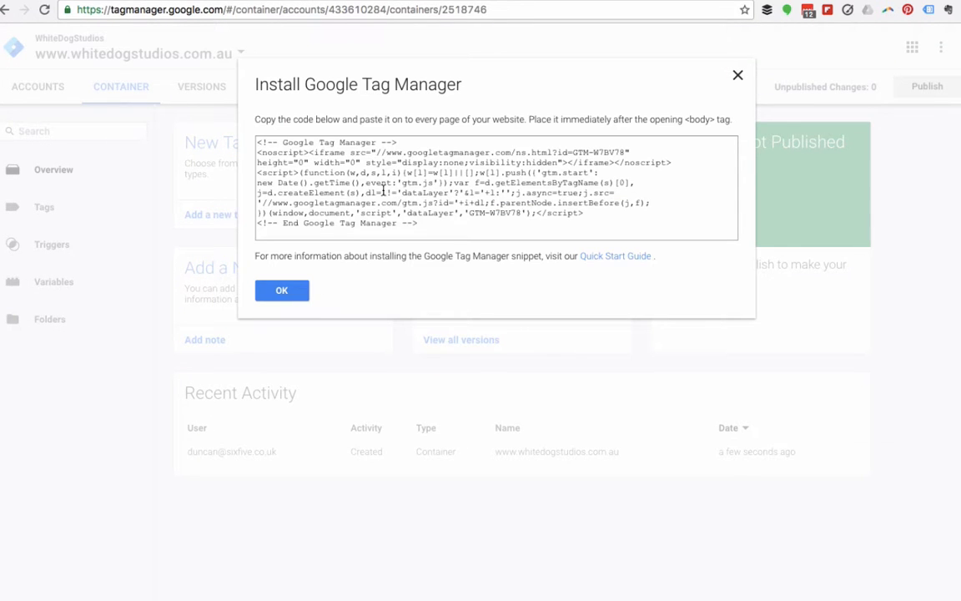
Step: Highlight the container ID in the snippet and dismiss the install code window
left_click(424, 210)
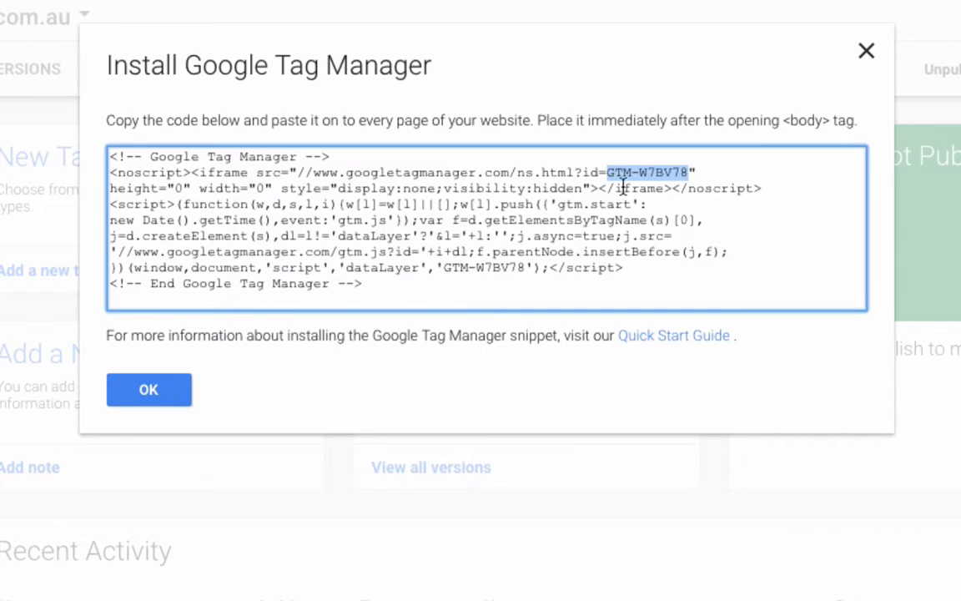
mouse_move(684, 186)
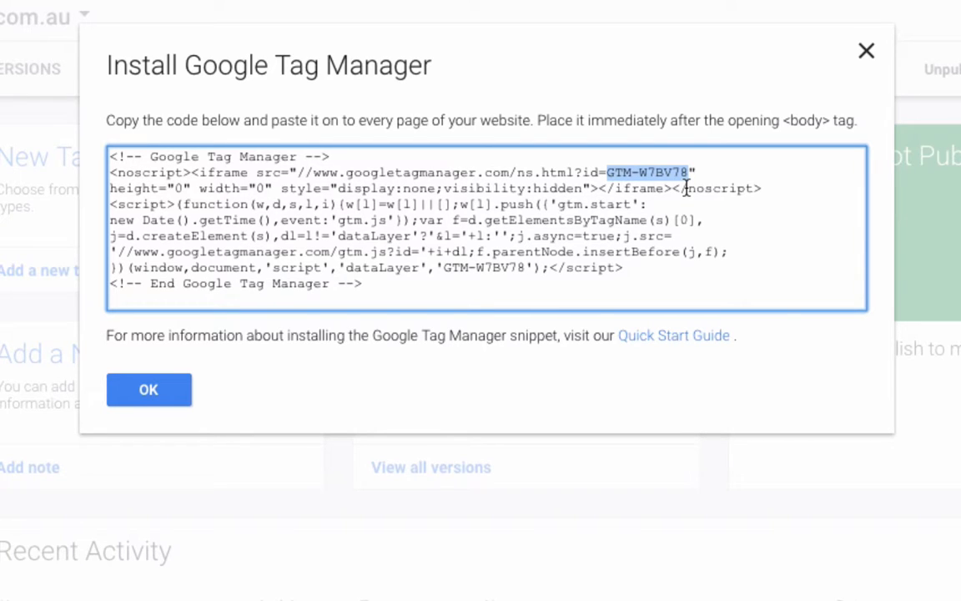
mouse_move(464, 309)
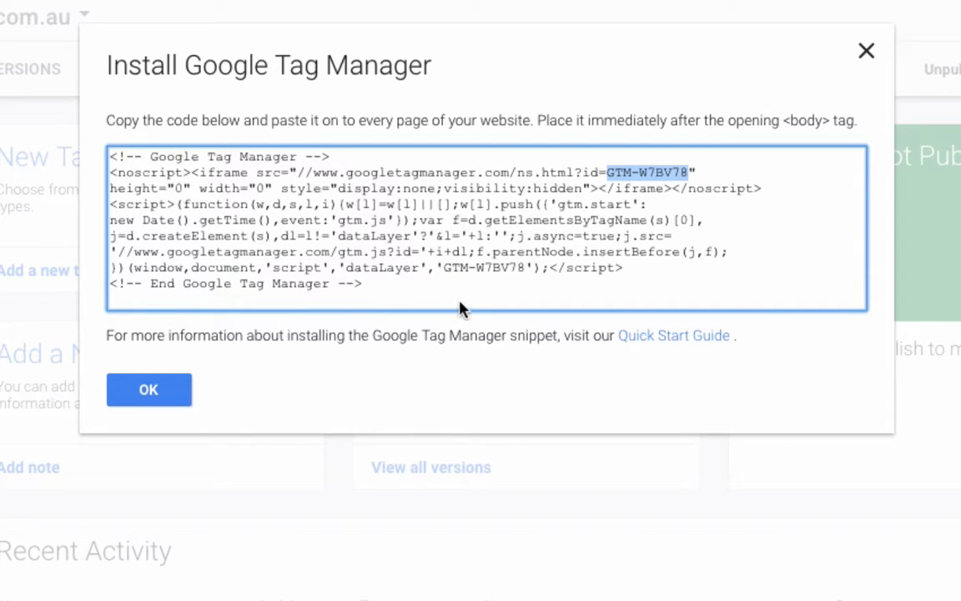
mouse_move(387, 301)
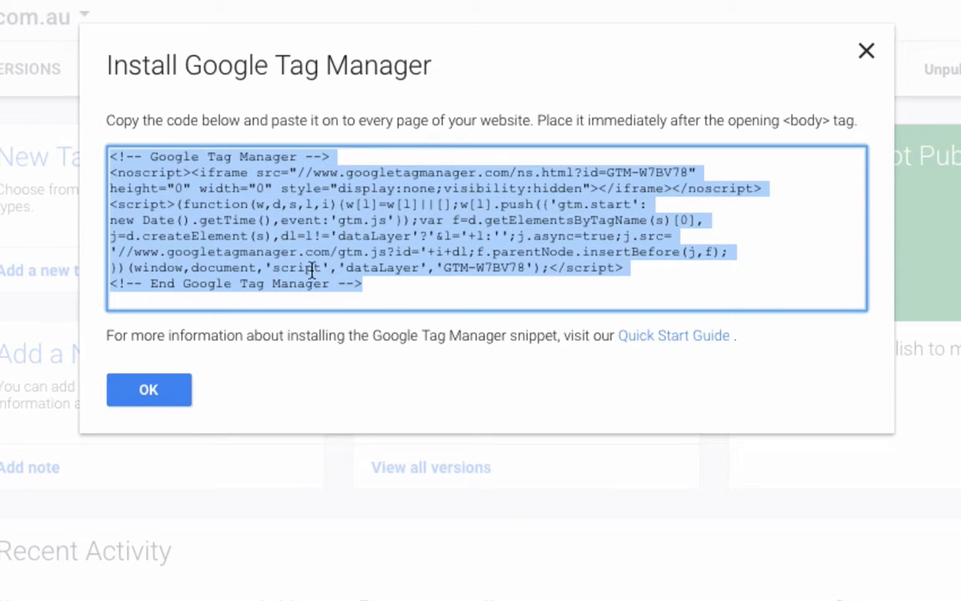
mouse_move(373, 270)
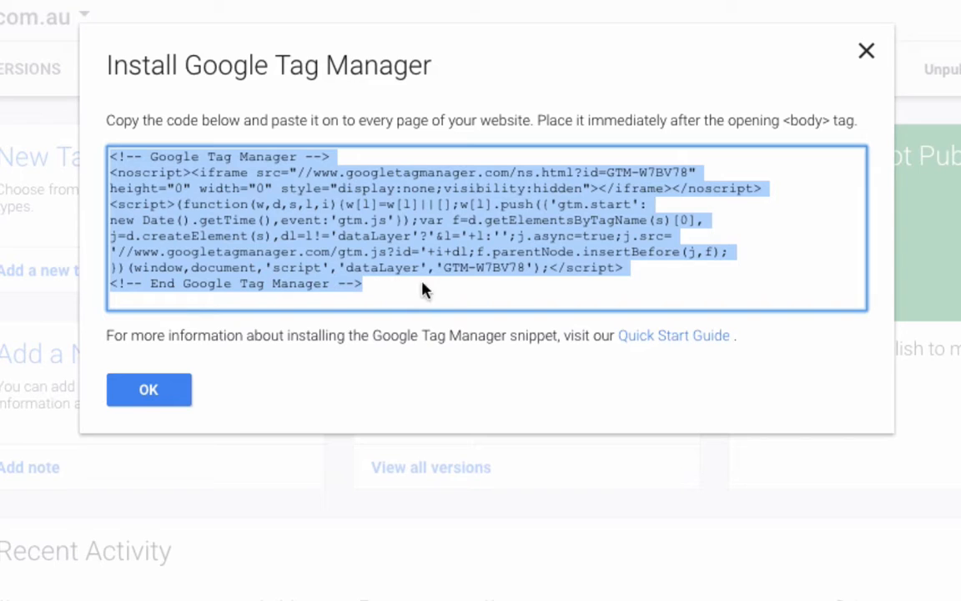
mouse_move(784, 123)
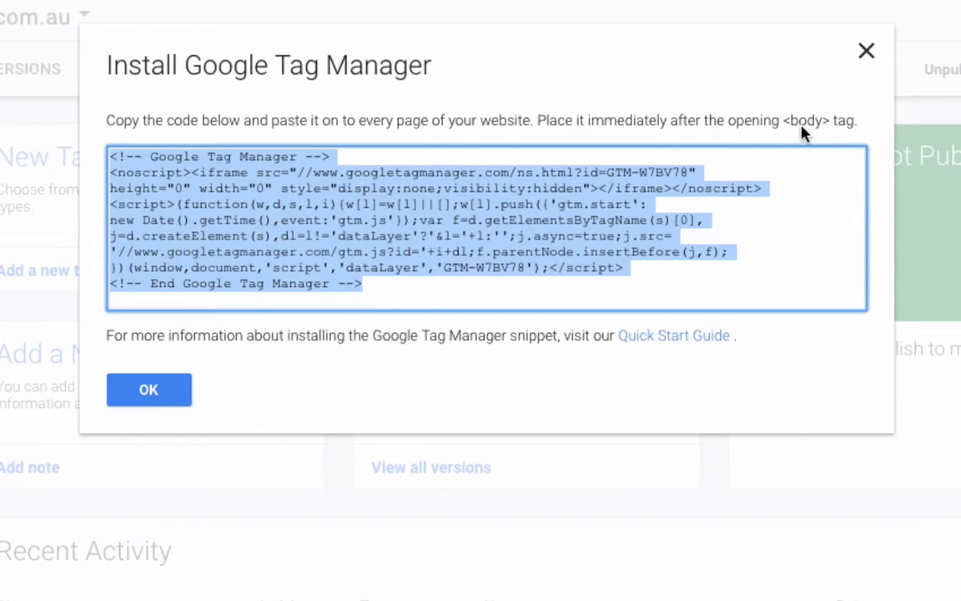
mouse_move(818, 137)
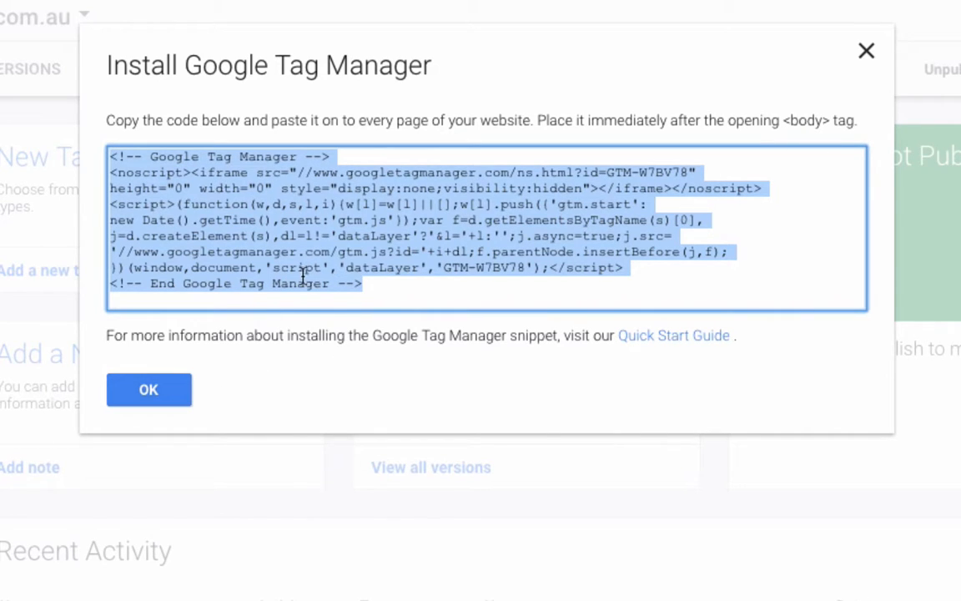
left_click(149, 390)
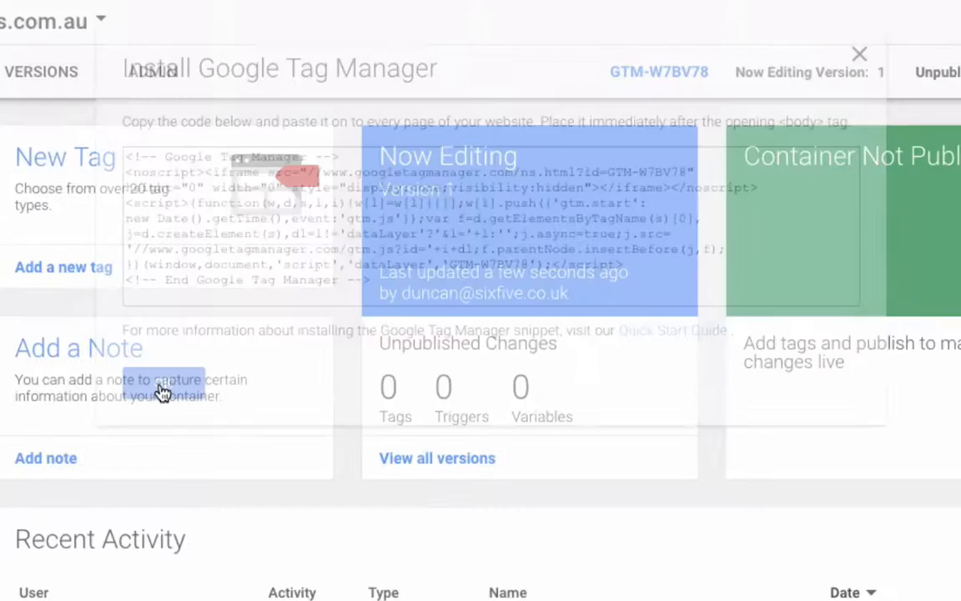
Step: From the container Overview, start adding a new tag
left_click(859, 54)
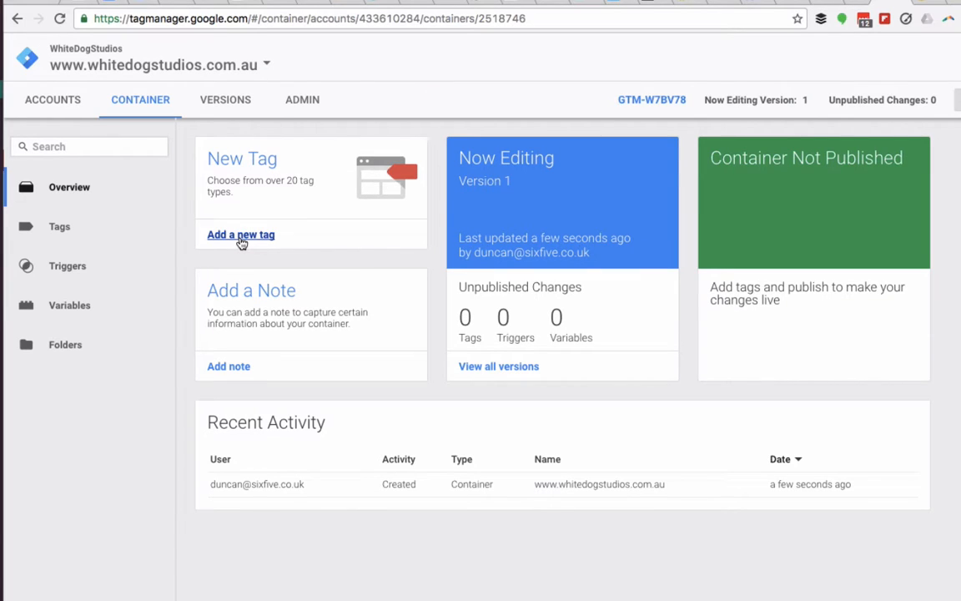
mouse_move(232, 477)
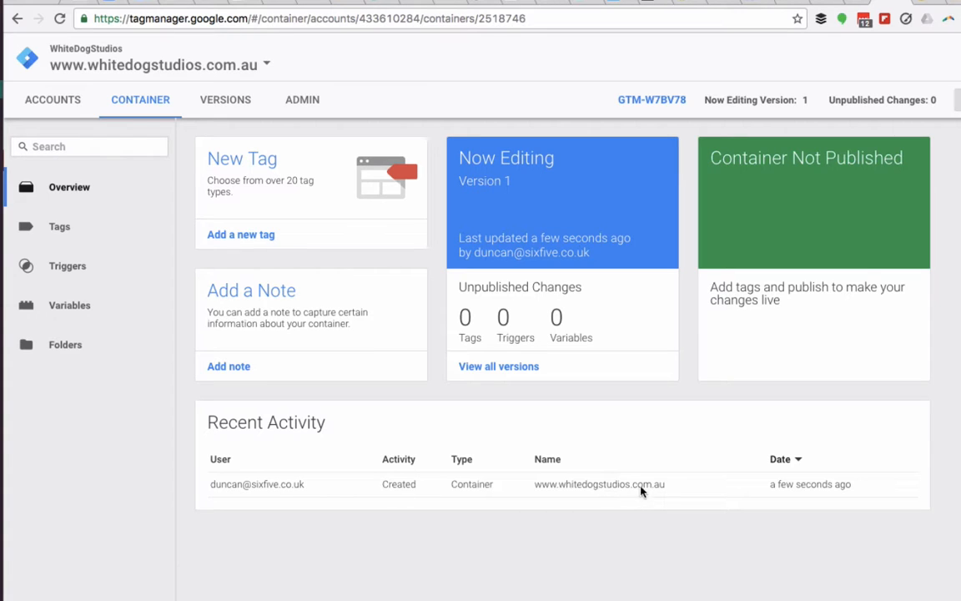
left_click(240, 234)
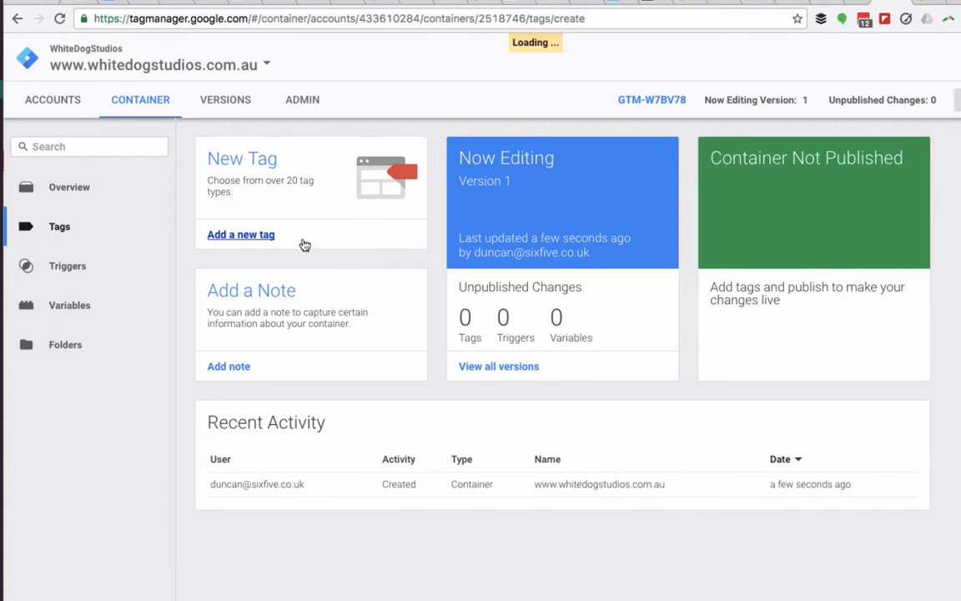
Step: Choose Google Analytics › Universal Analytics with tracking ID UA-82913926-1
left_click(240, 233)
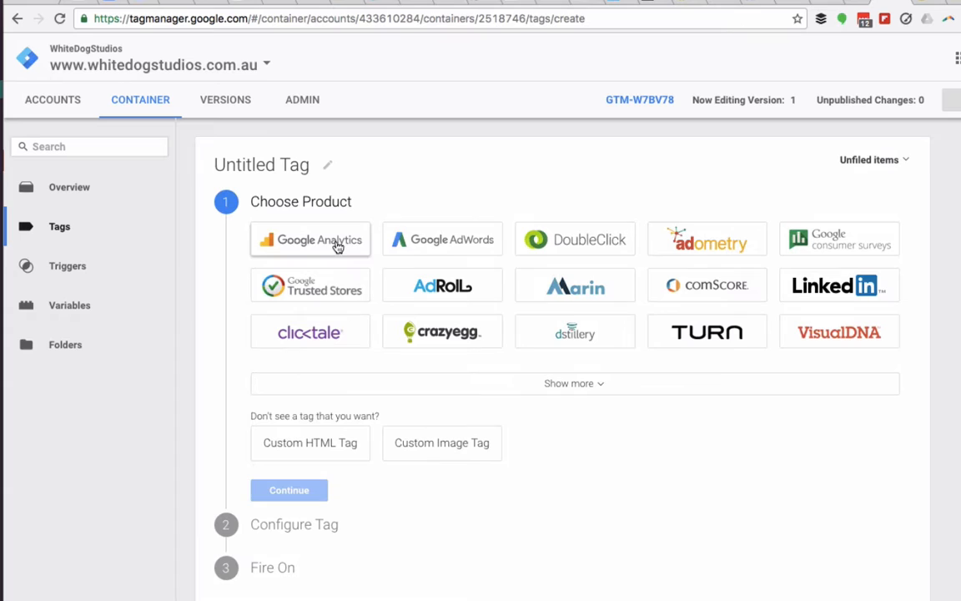
mouse_move(304, 244)
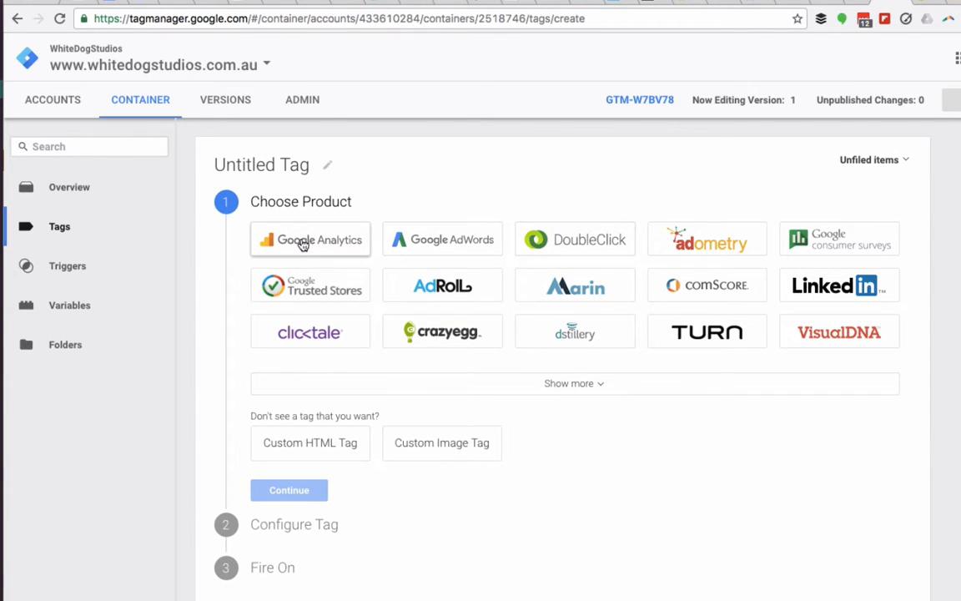
left_click(311, 241)
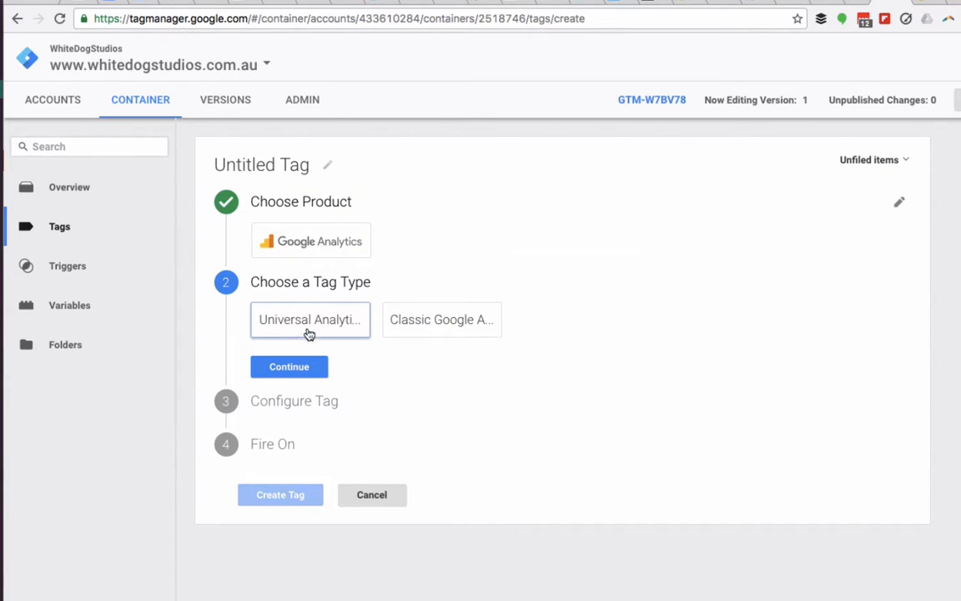
left_click(289, 367)
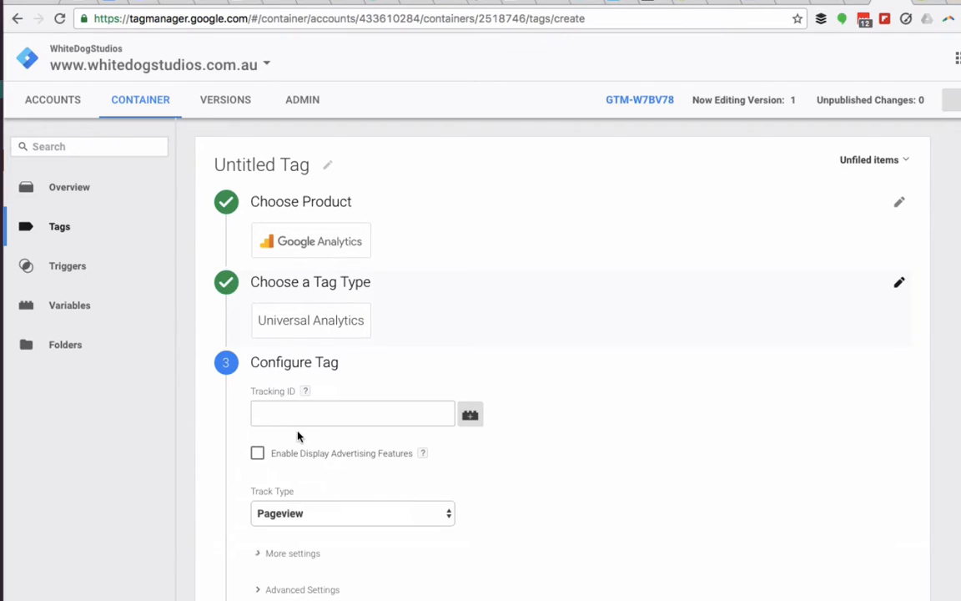
left_click(352, 414)
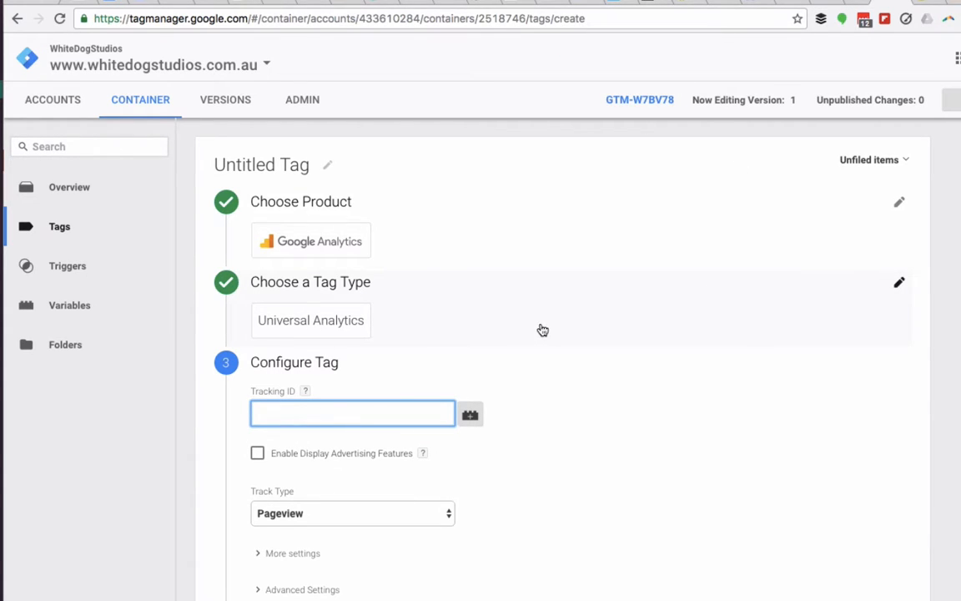
left_click(350, 414)
type("UA-82913926-1")
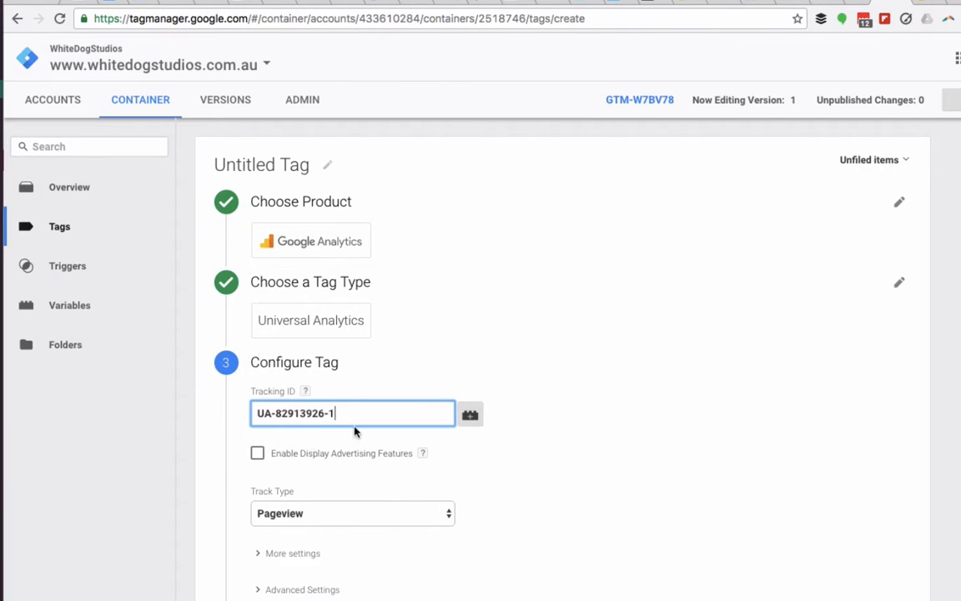
Step: Keep Track Type as Pageview and continue to the Fire On step
scroll("down", 3)
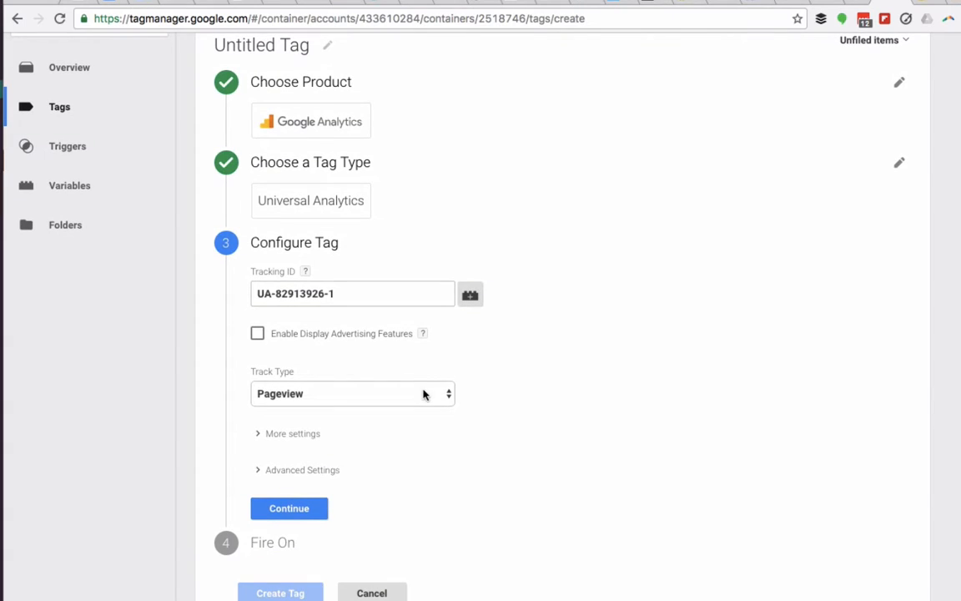
left_click(352, 394)
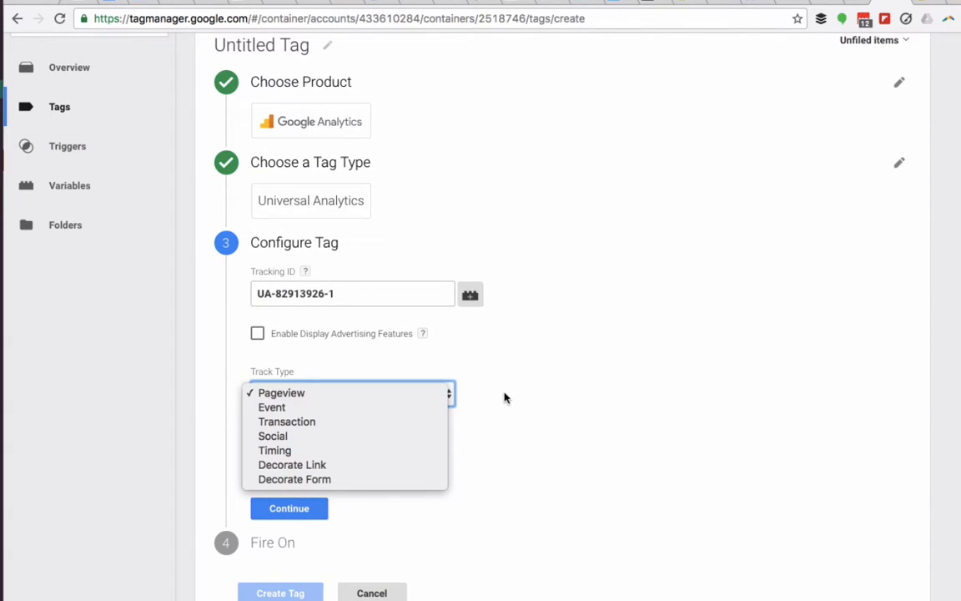
left_click(280, 392)
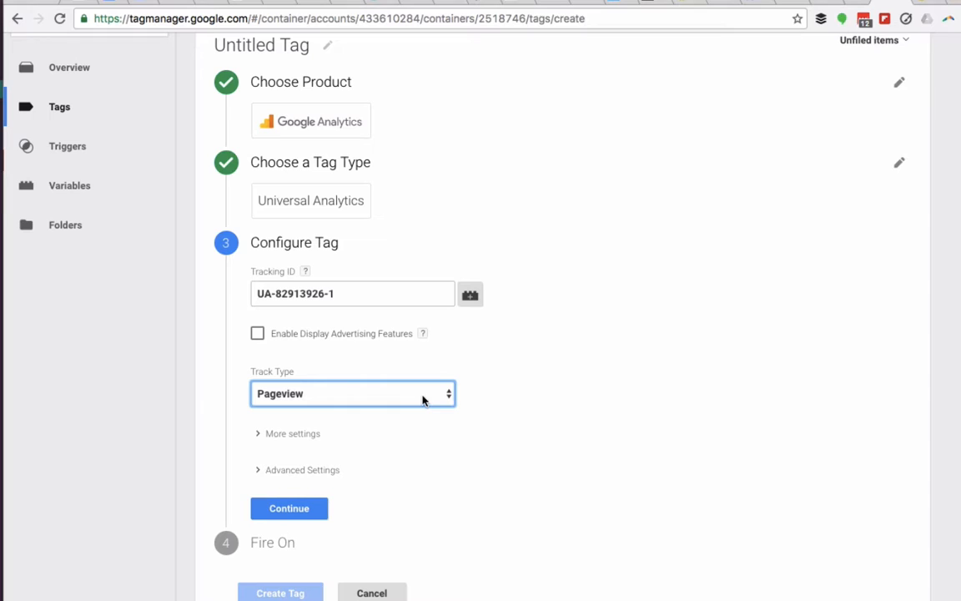
mouse_move(315, 497)
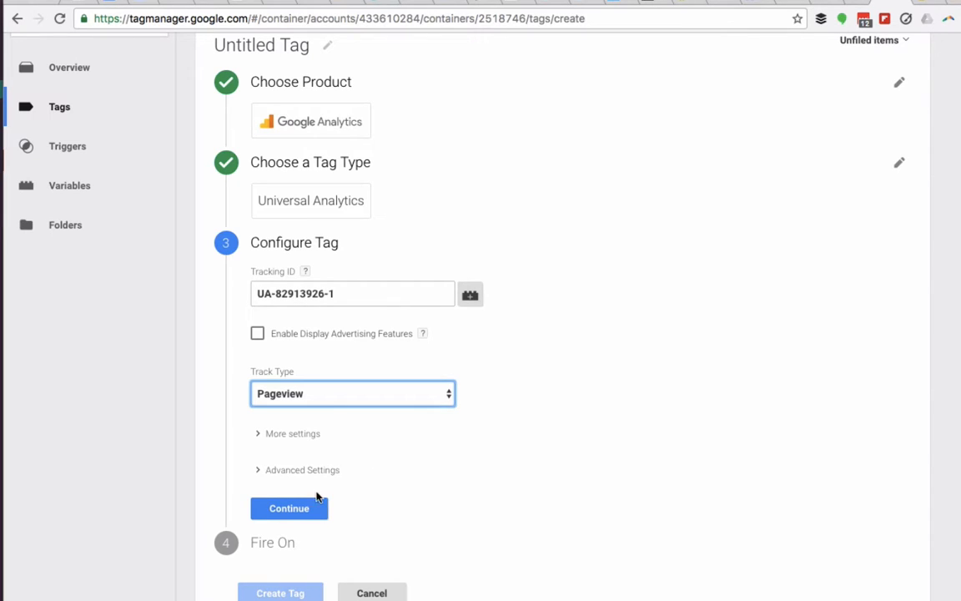
mouse_move(284, 440)
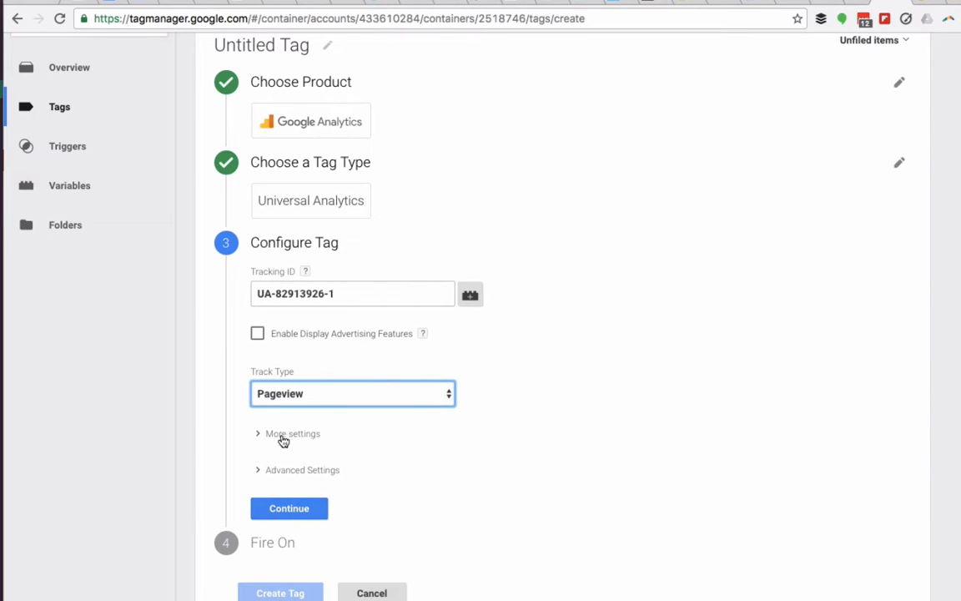
left_click(289, 507)
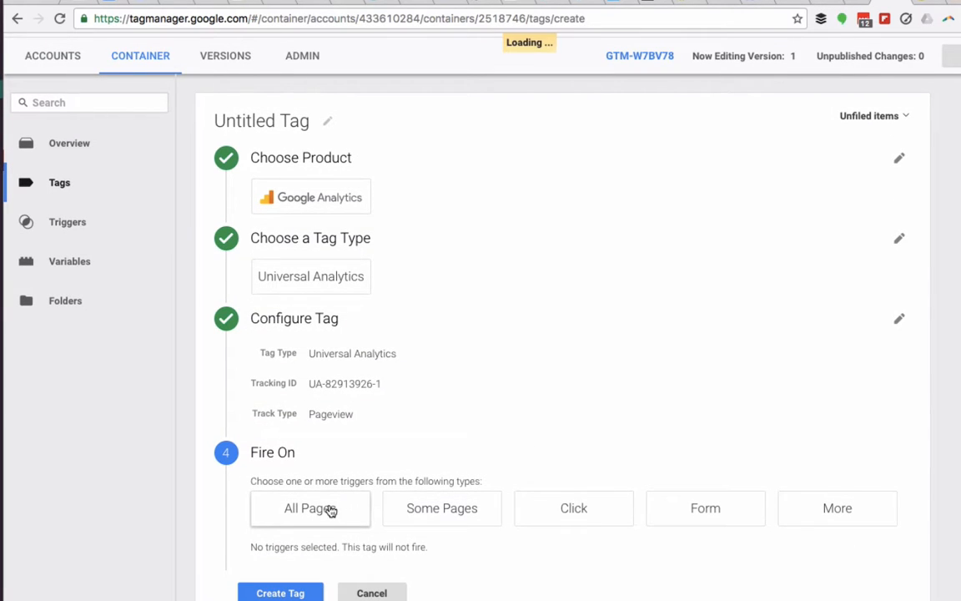
Step: Fire the tag on All Pages and save it under the name Universal Analytics
left_click(310, 507)
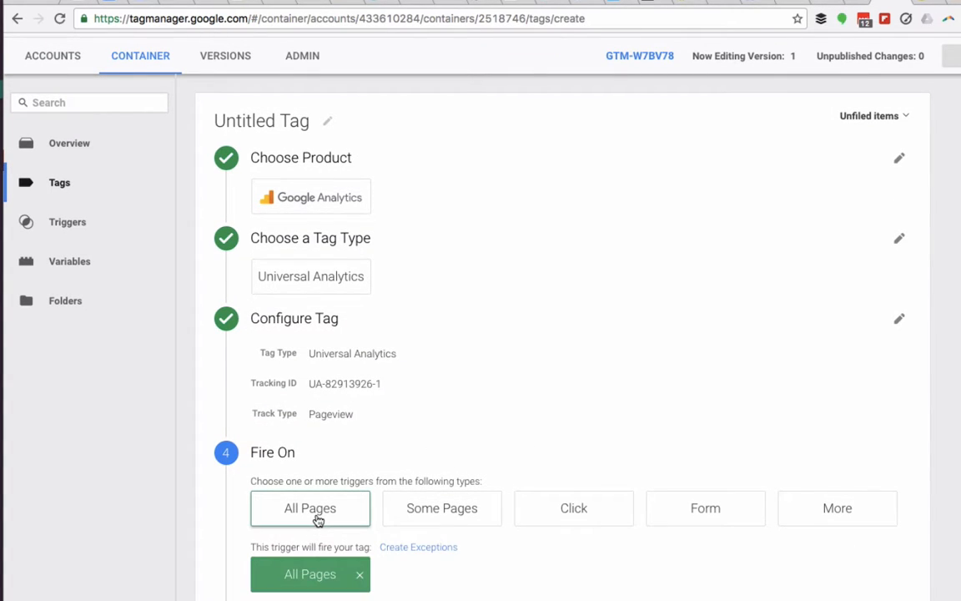
scroll("down", 3)
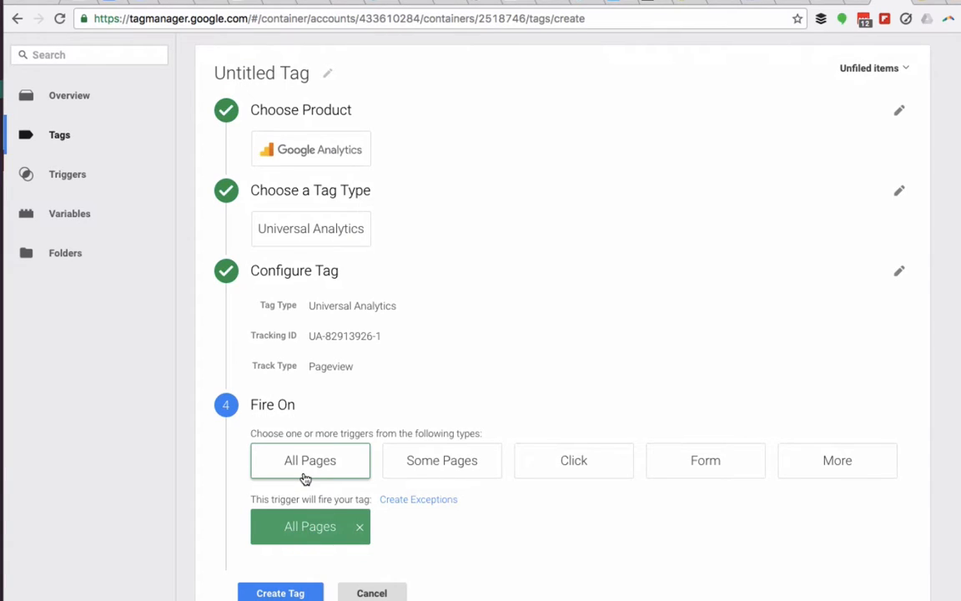
mouse_move(441, 461)
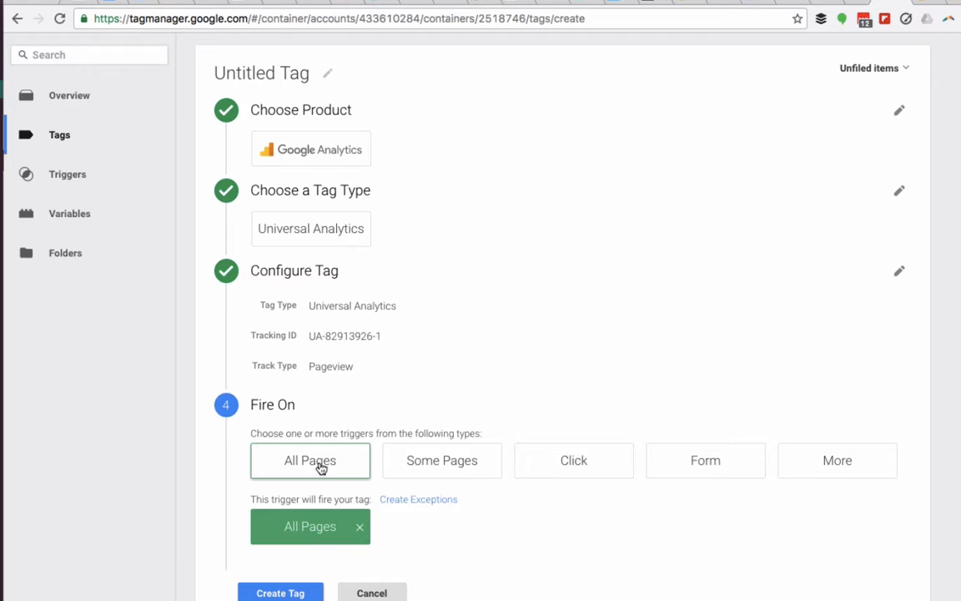
left_click(280, 592)
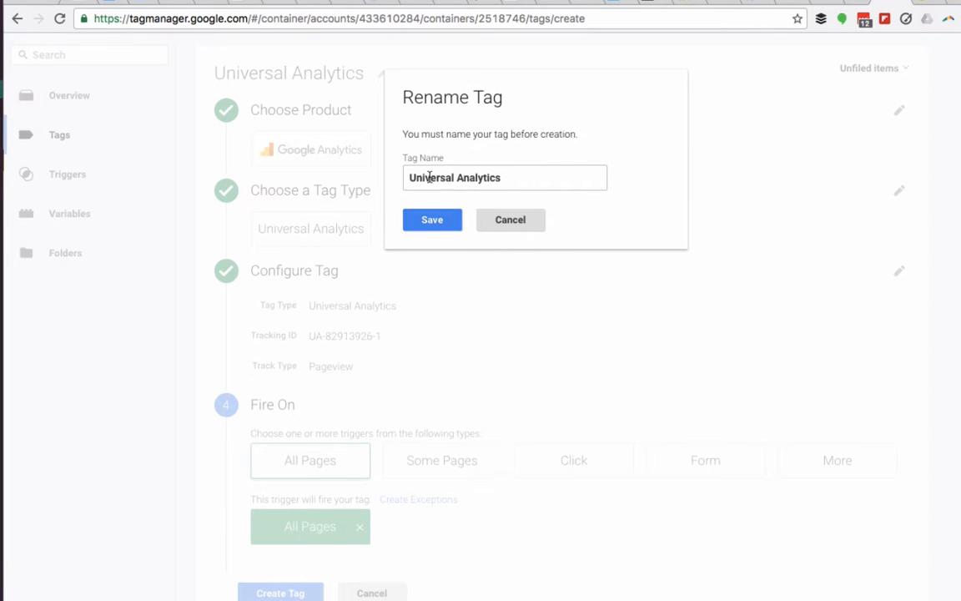
left_click(432, 220)
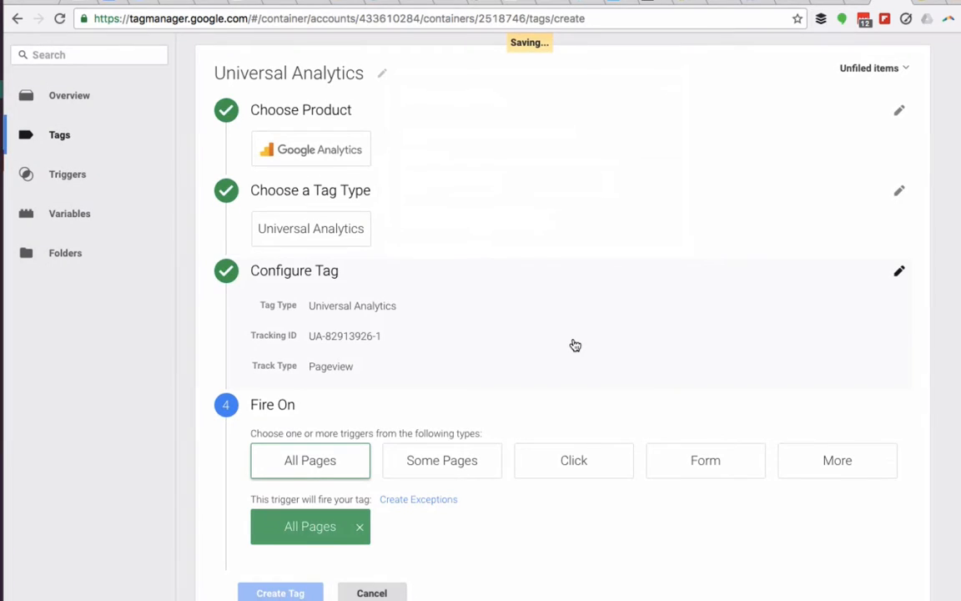
left_click(280, 593)
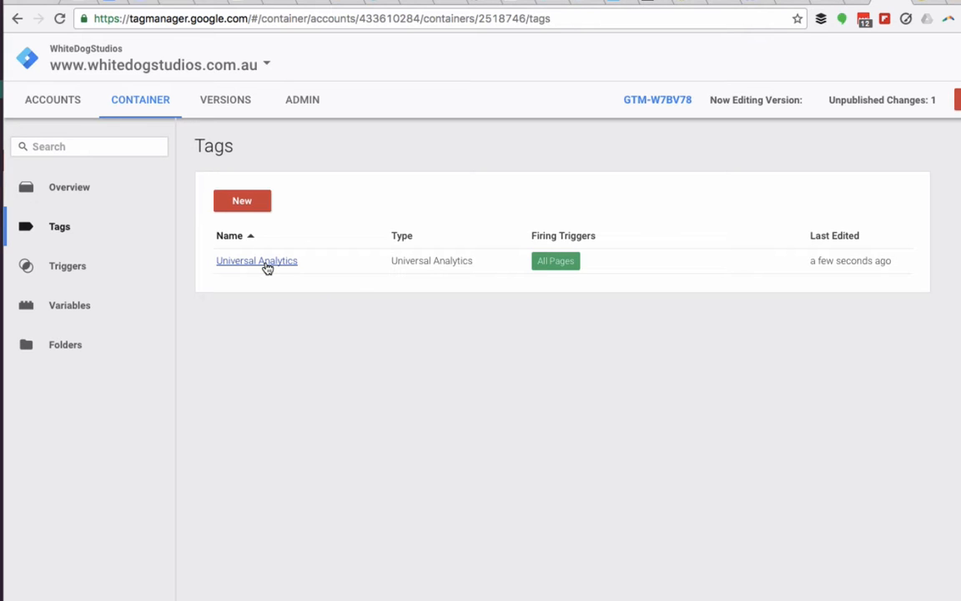
mouse_move(130, 113)
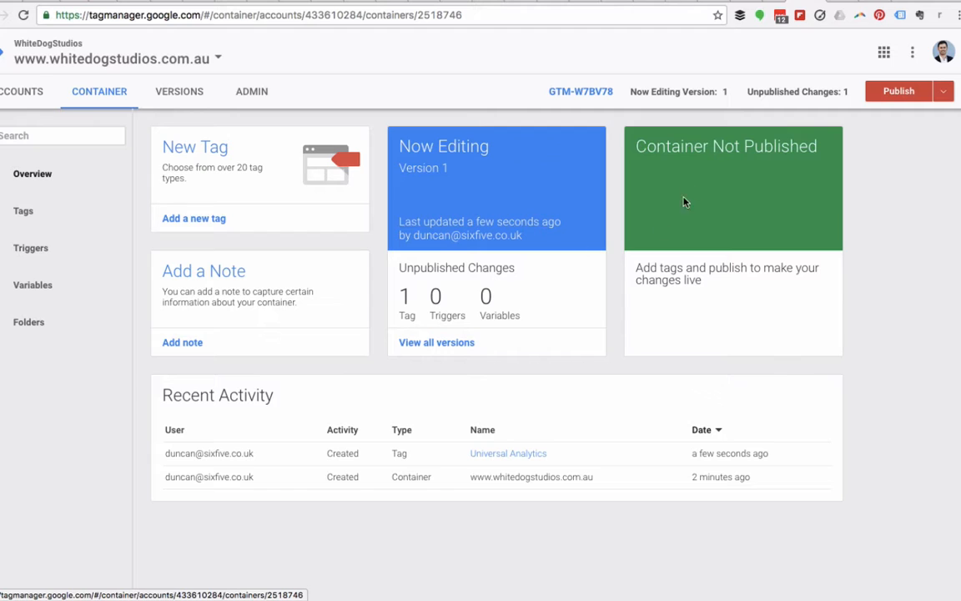
mouse_move(722, 155)
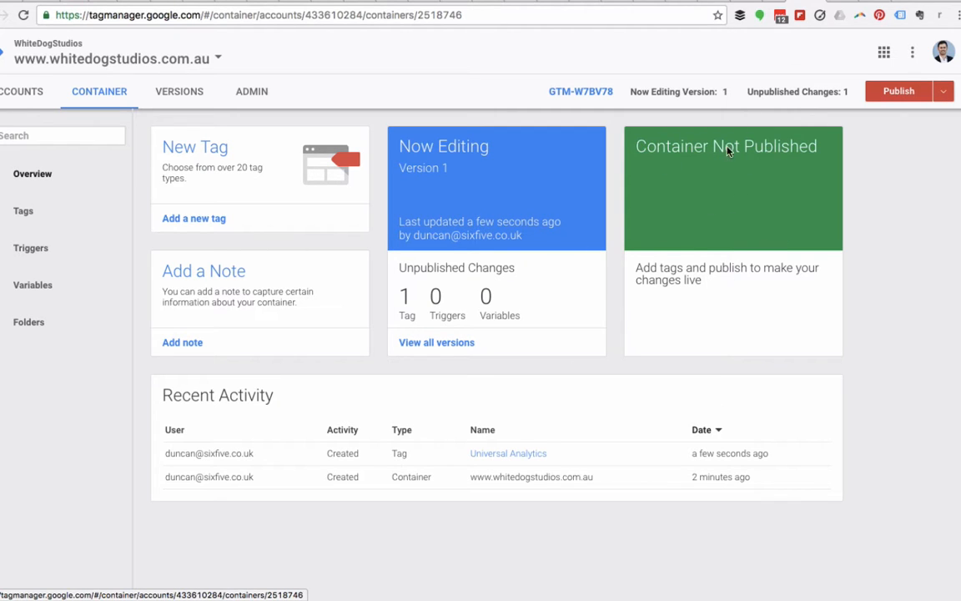
Step: Publish Version 1 of the container live and dismiss the success message
left_click(898, 90)
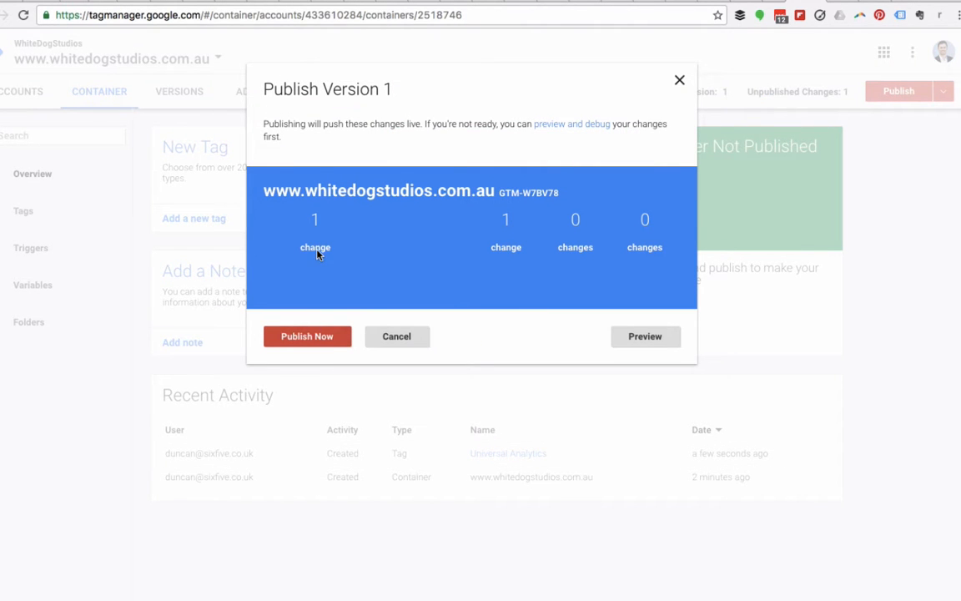
mouse_move(287, 327)
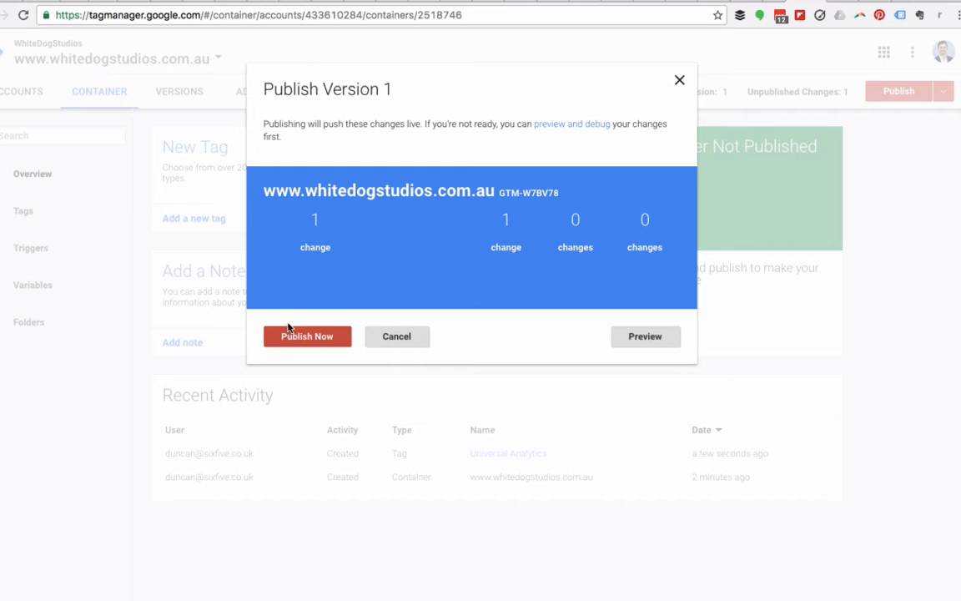
left_click(307, 337)
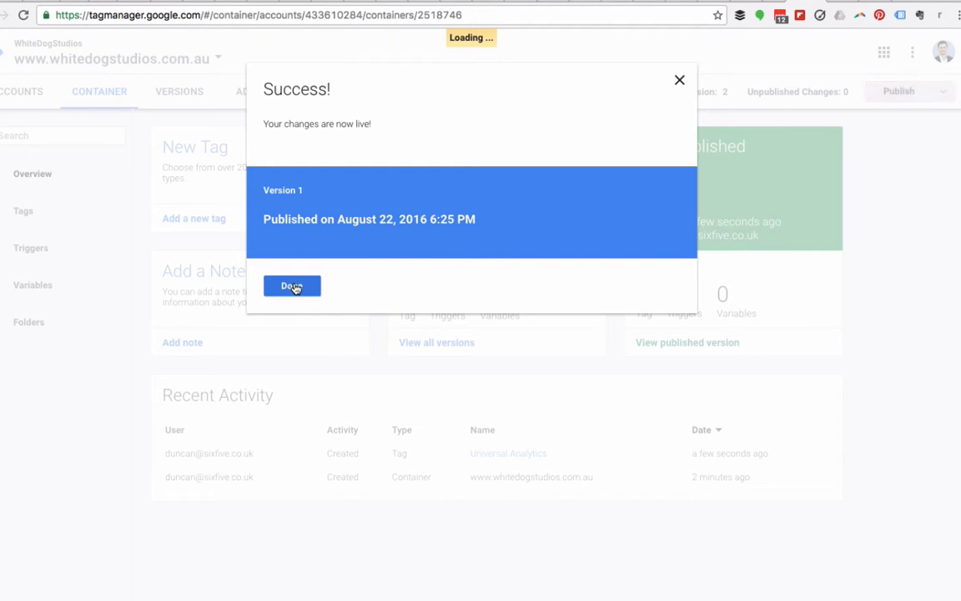
left_click(291, 286)
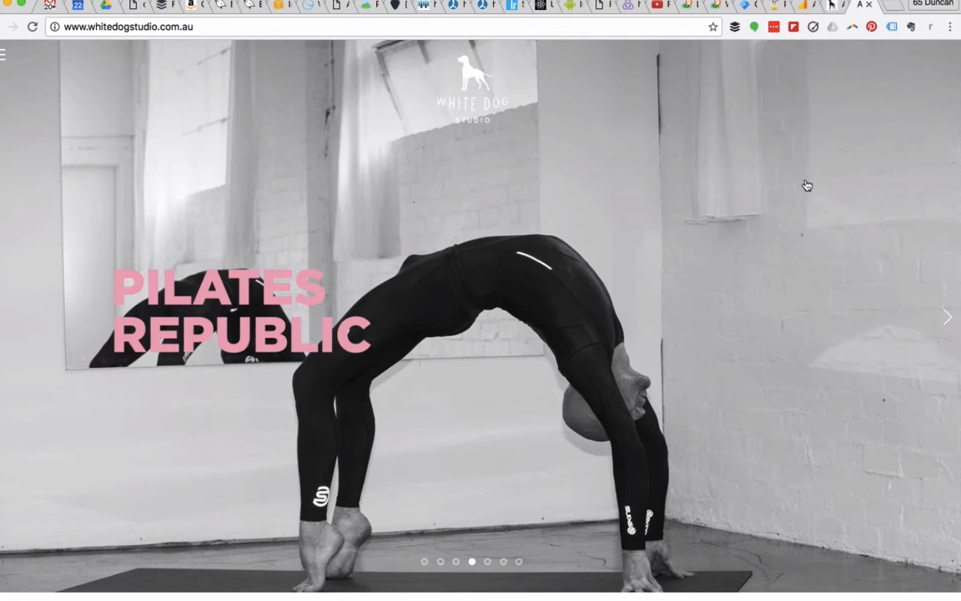
left_click(828, 25)
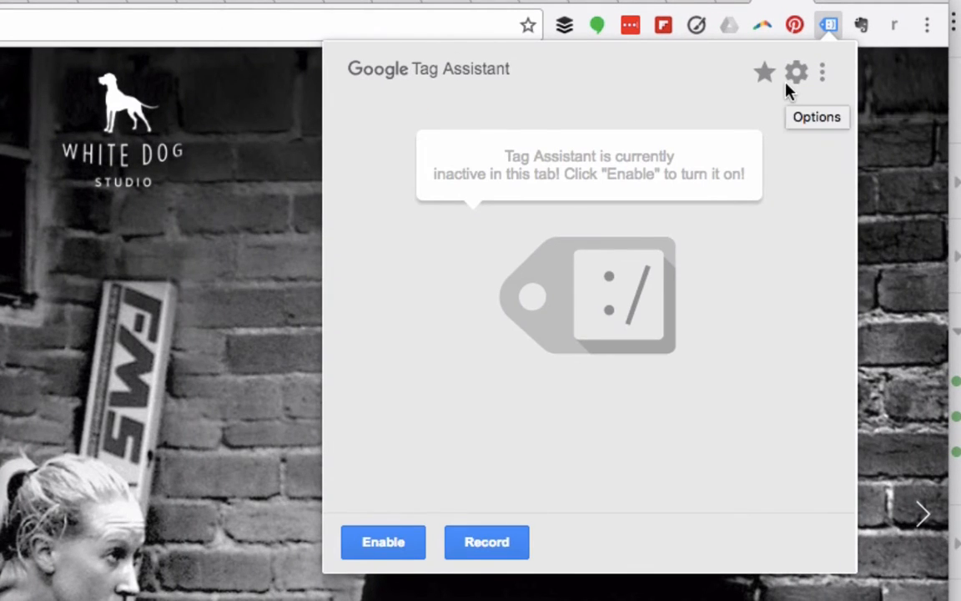
mouse_move(657, 107)
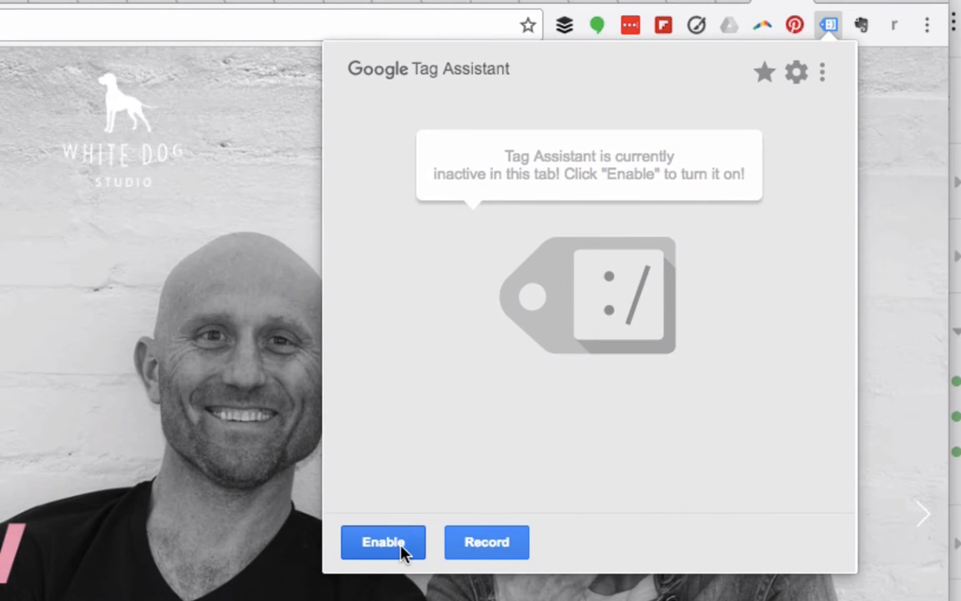
left_click(828, 25)
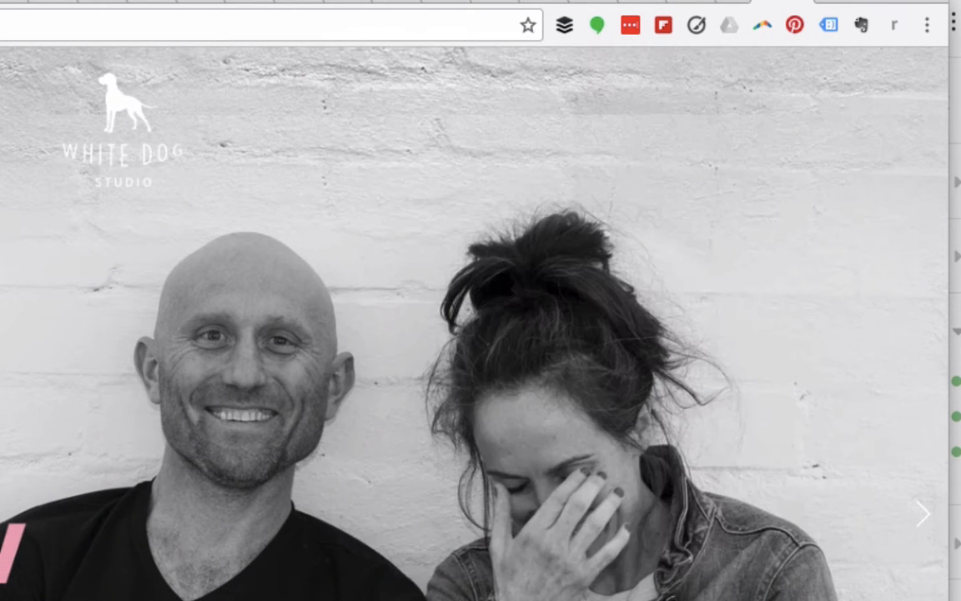
mouse_move(747, 190)
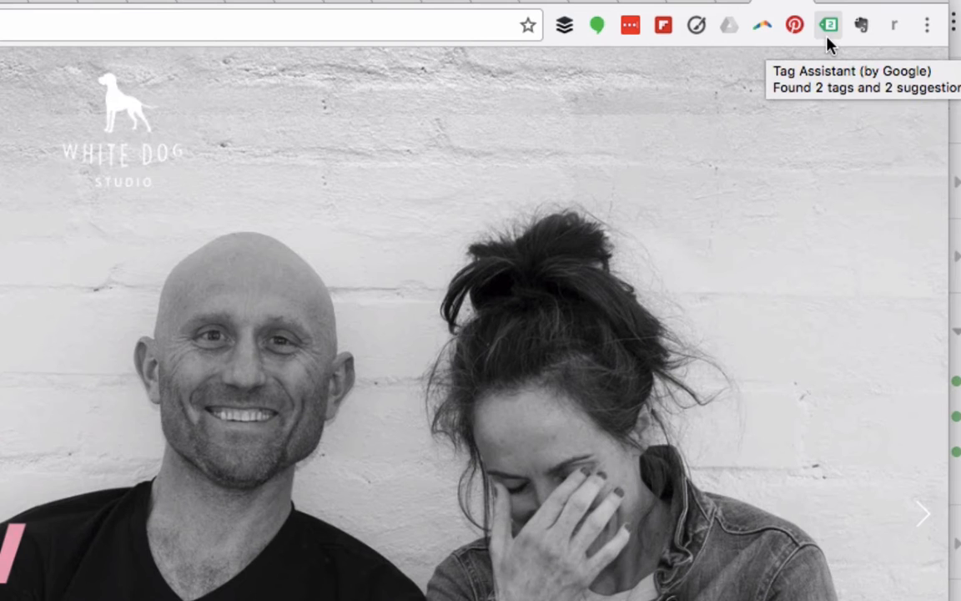
Step: Review Tag Assistant results: GTM-W7BV78 container and Google Analytics UA-82913926-1 details
left_click(828, 25)
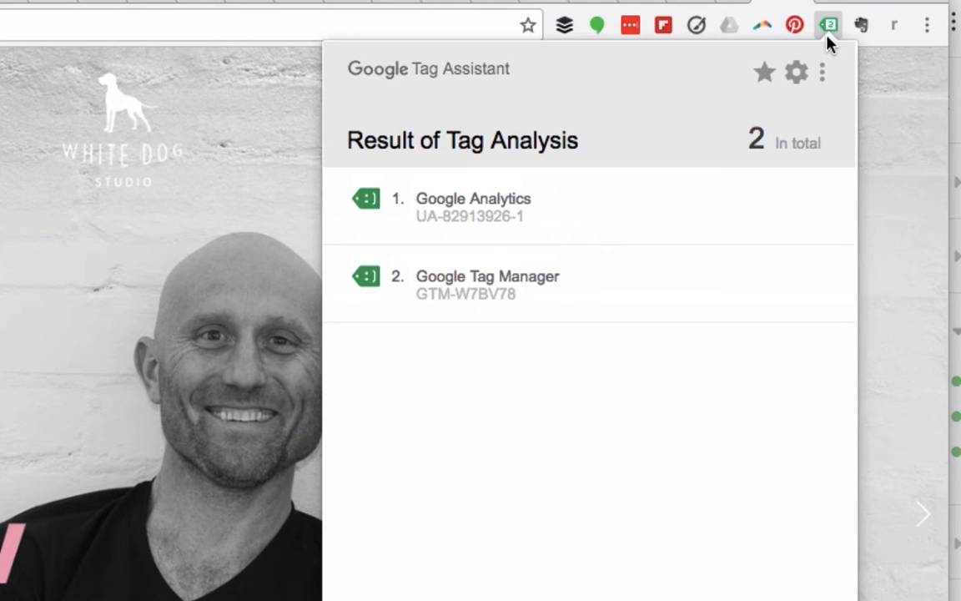
left_click(488, 283)
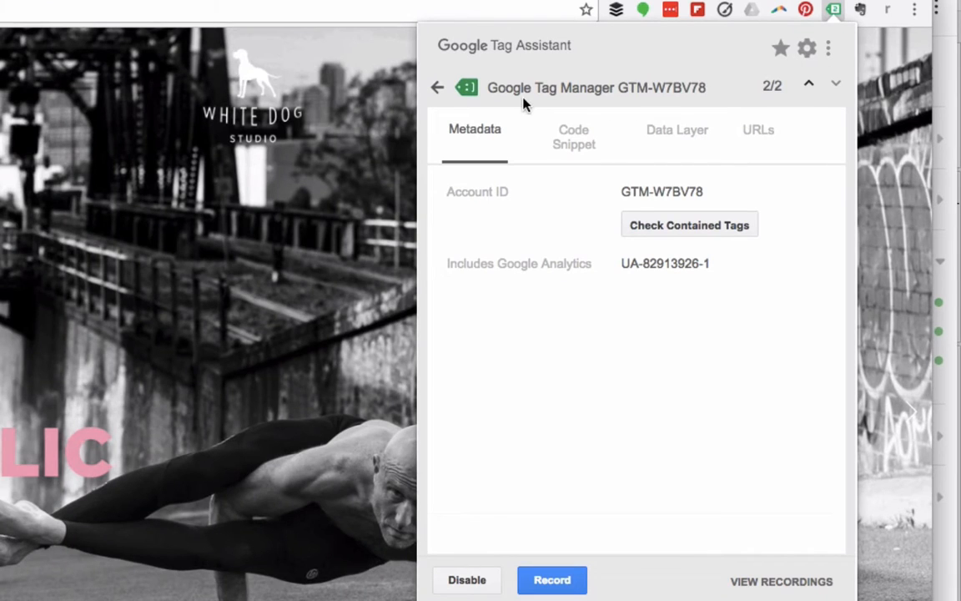
mouse_move(534, 517)
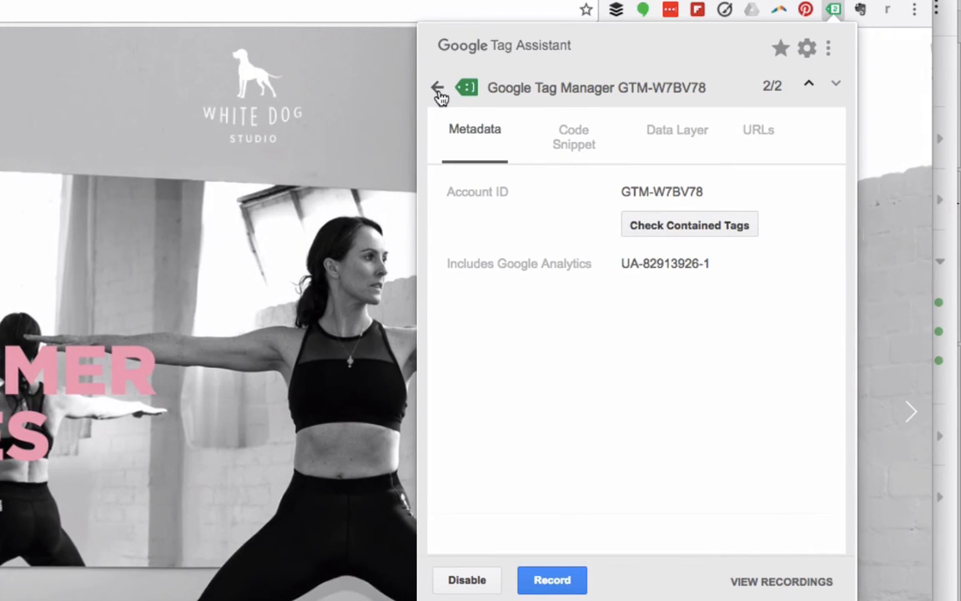
left_click(441, 87)
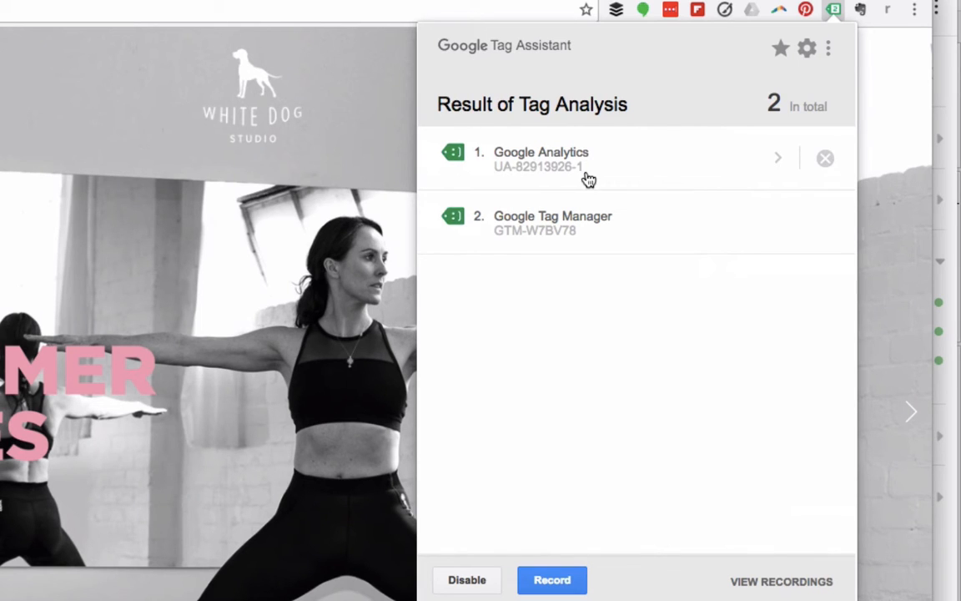
left_click(541, 159)
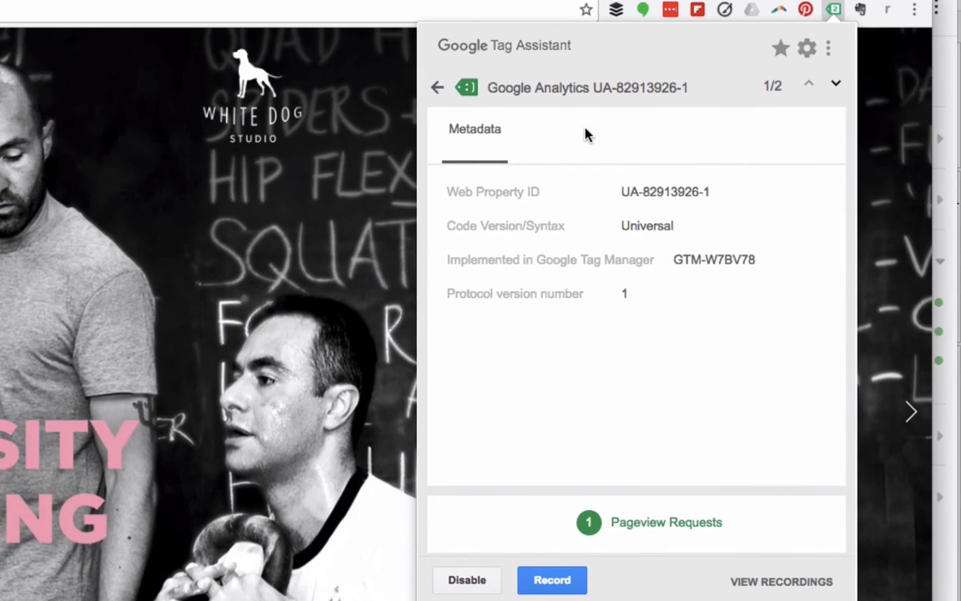
mouse_move(240, 280)
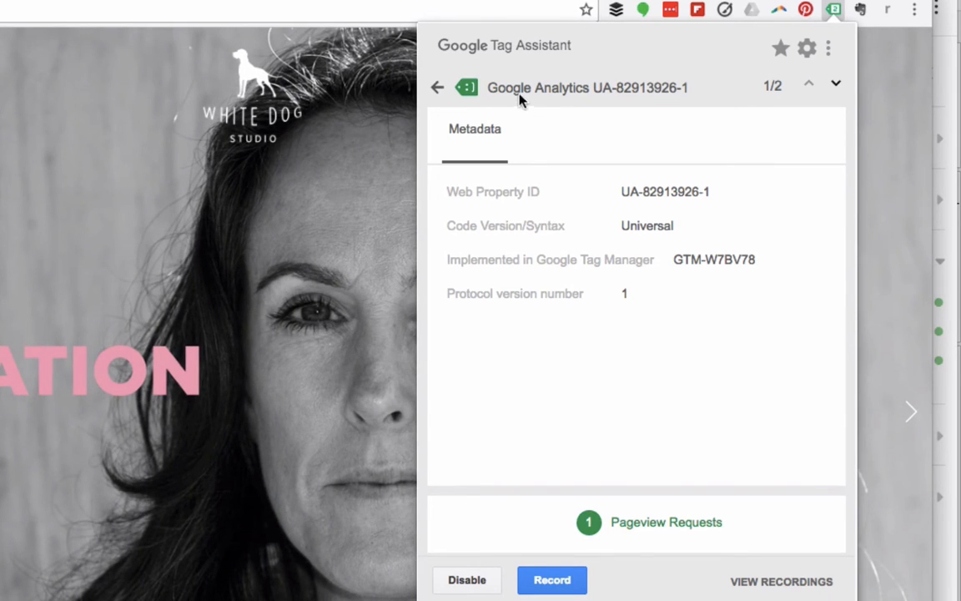
left_click(437, 87)
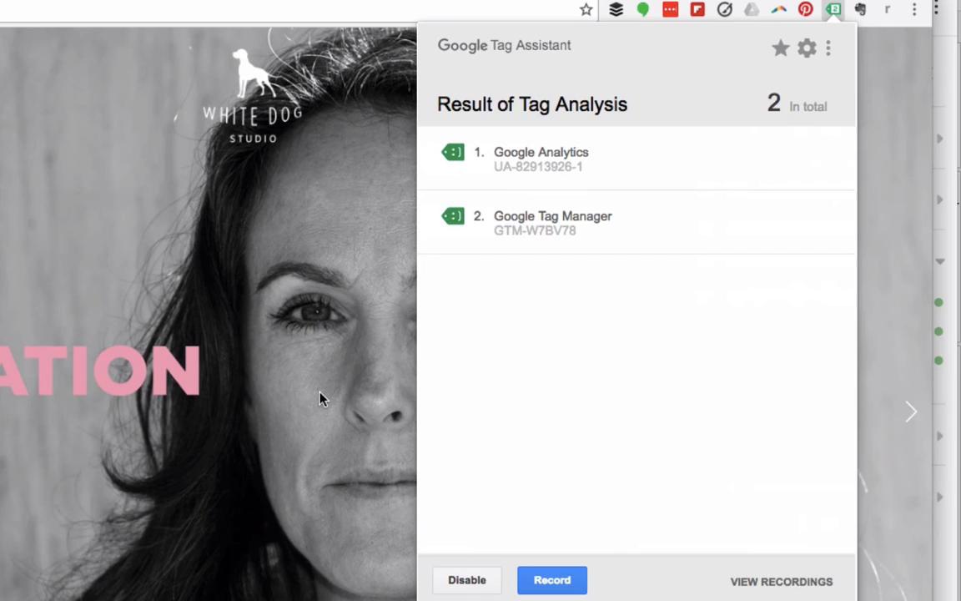